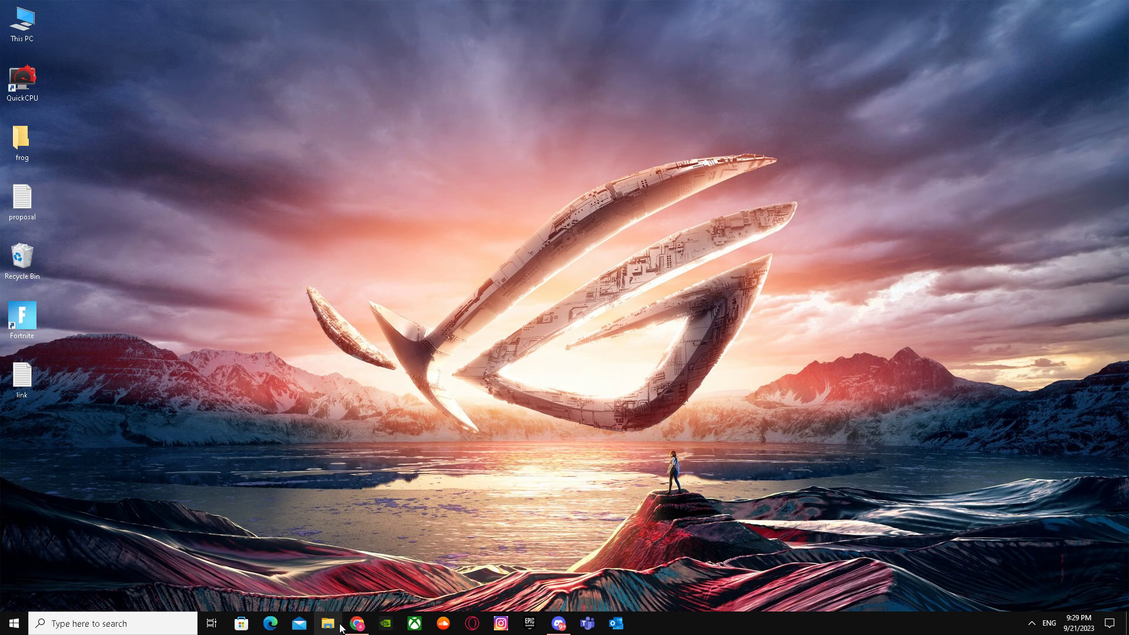
Launch Chrome from the taskbar with the Person 1 profile, landing on the LinkedIn profile page
left_click(358, 623)
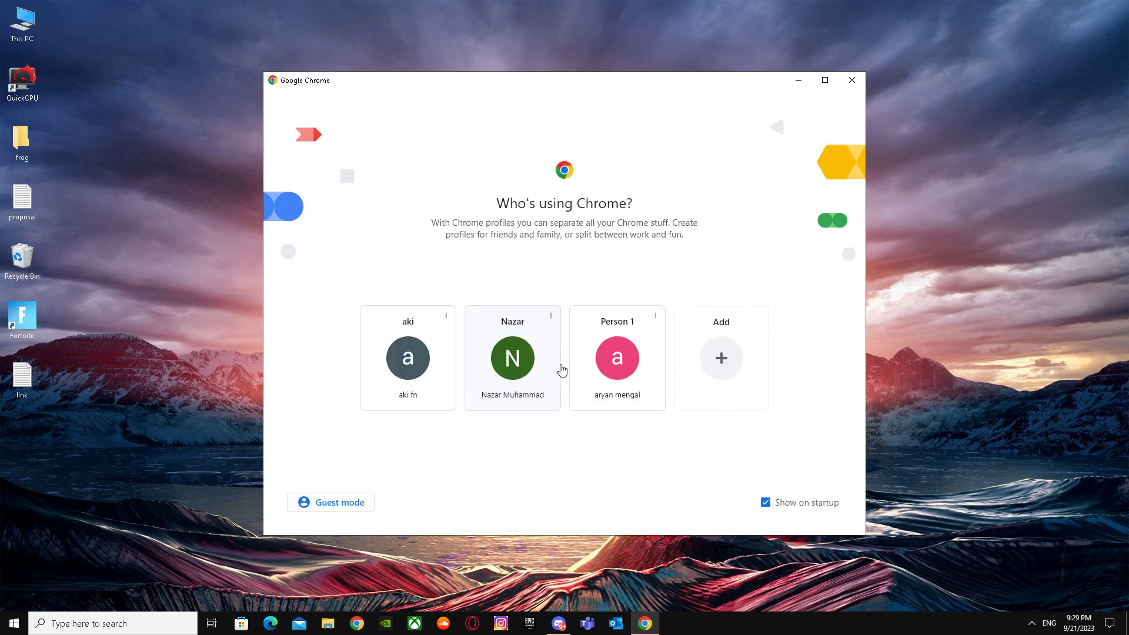
left_click(615, 357)
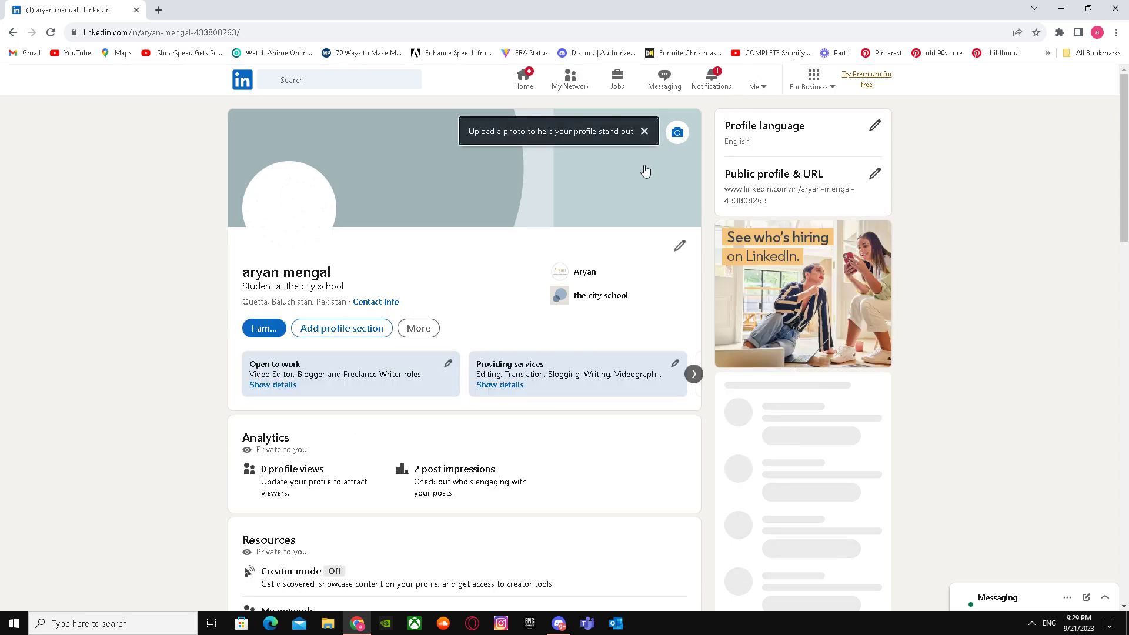
Go to the LinkedIn home feed and start a new blank article draft
left_click(522, 77)
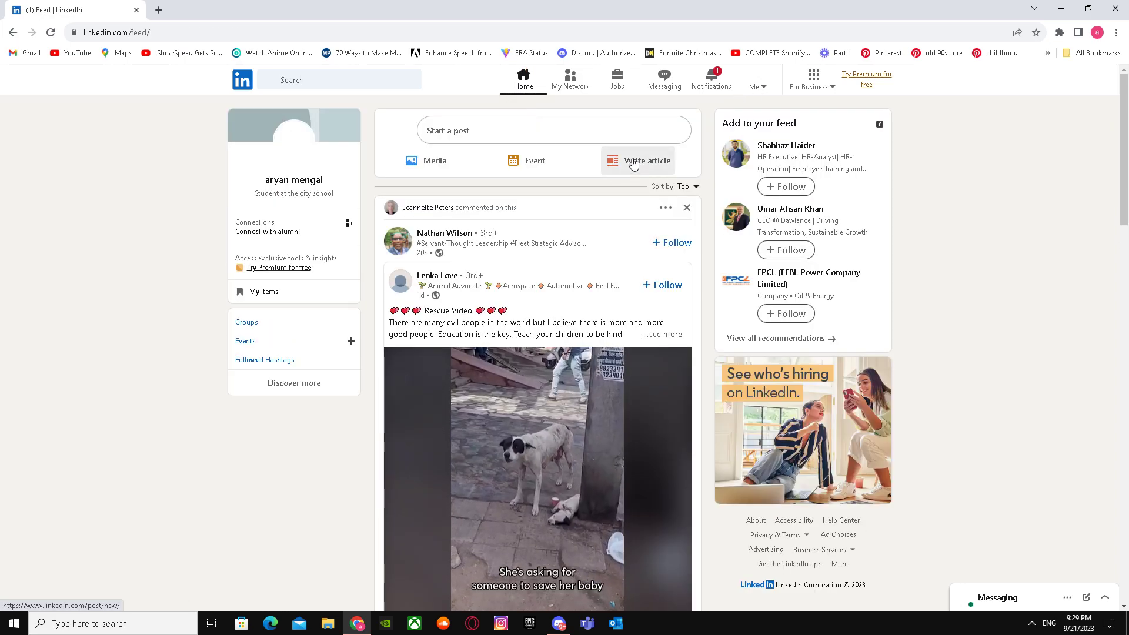
left_click(645, 161)
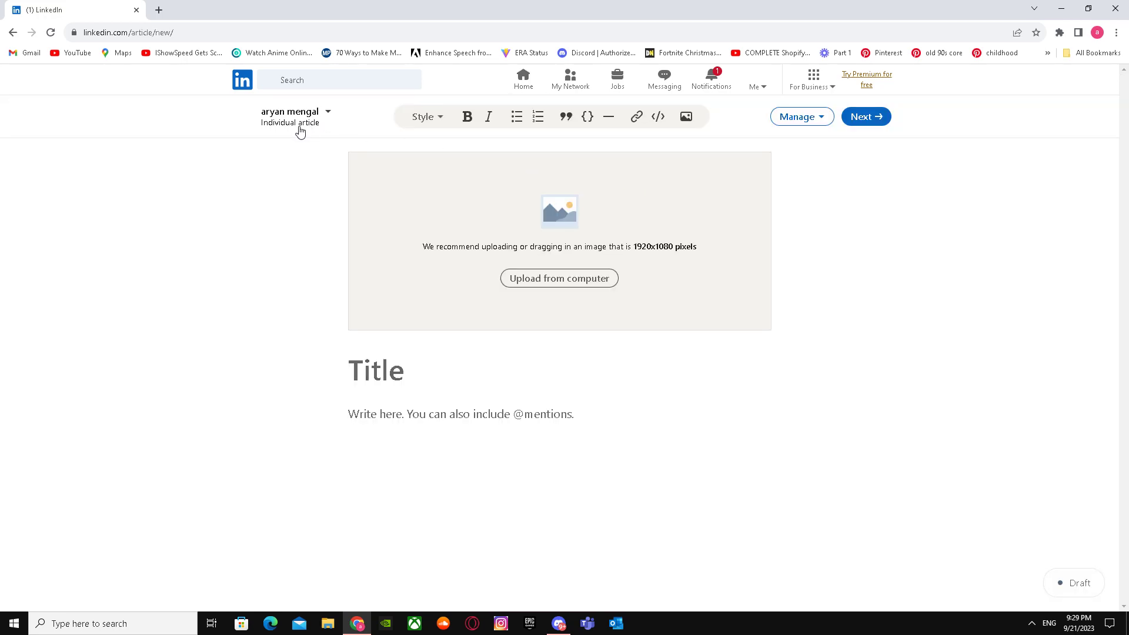
mouse_move(253, 197)
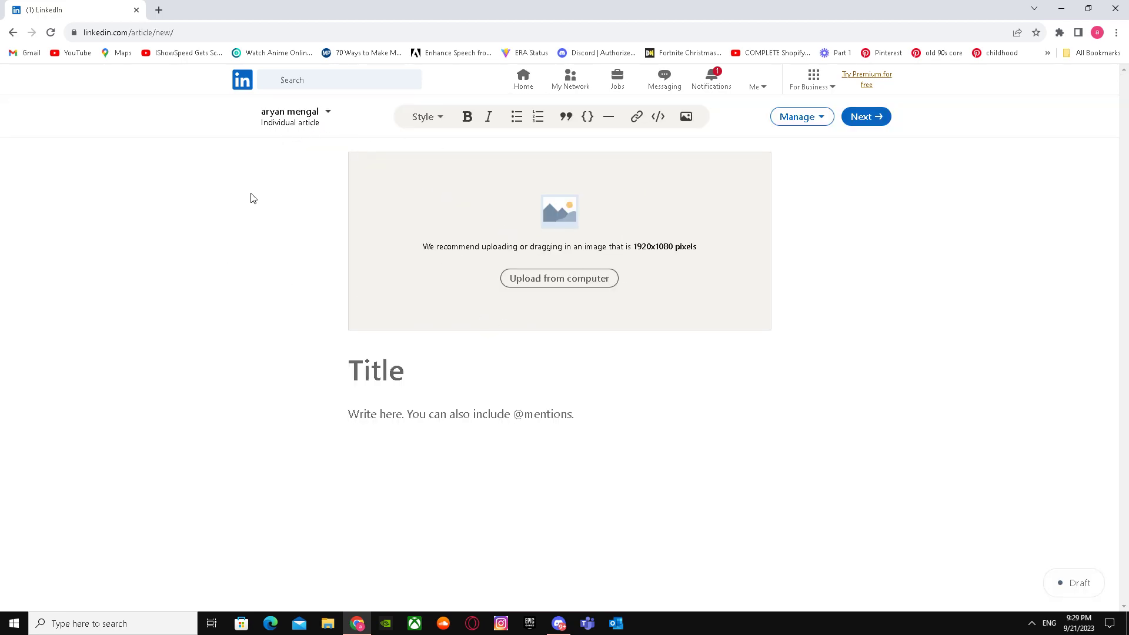
left_click(294, 116)
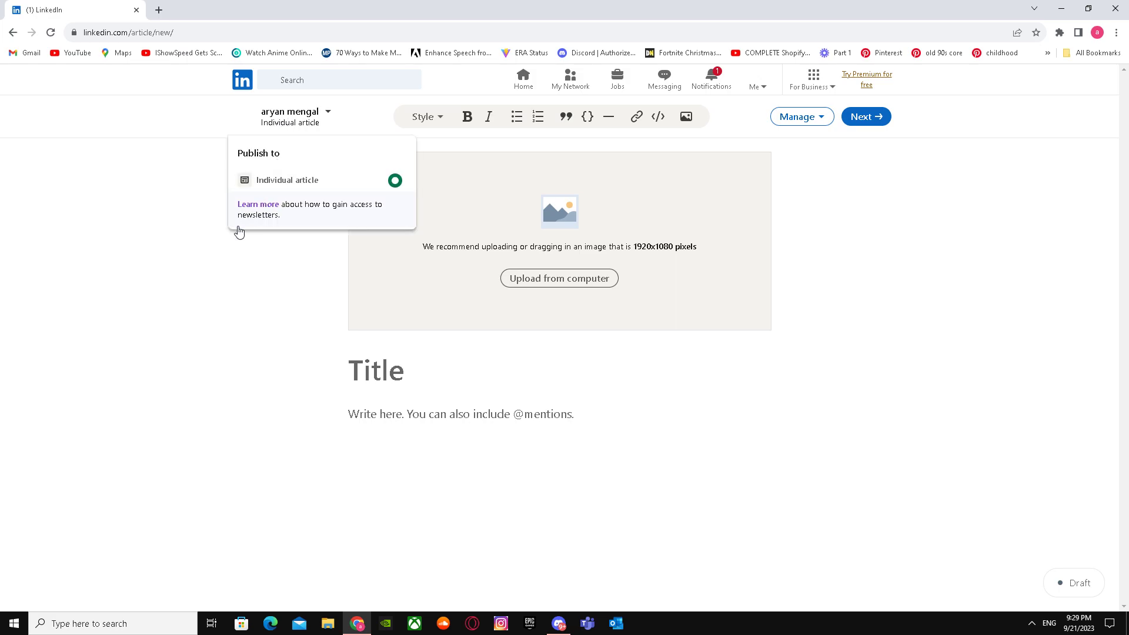
mouse_move(298, 213)
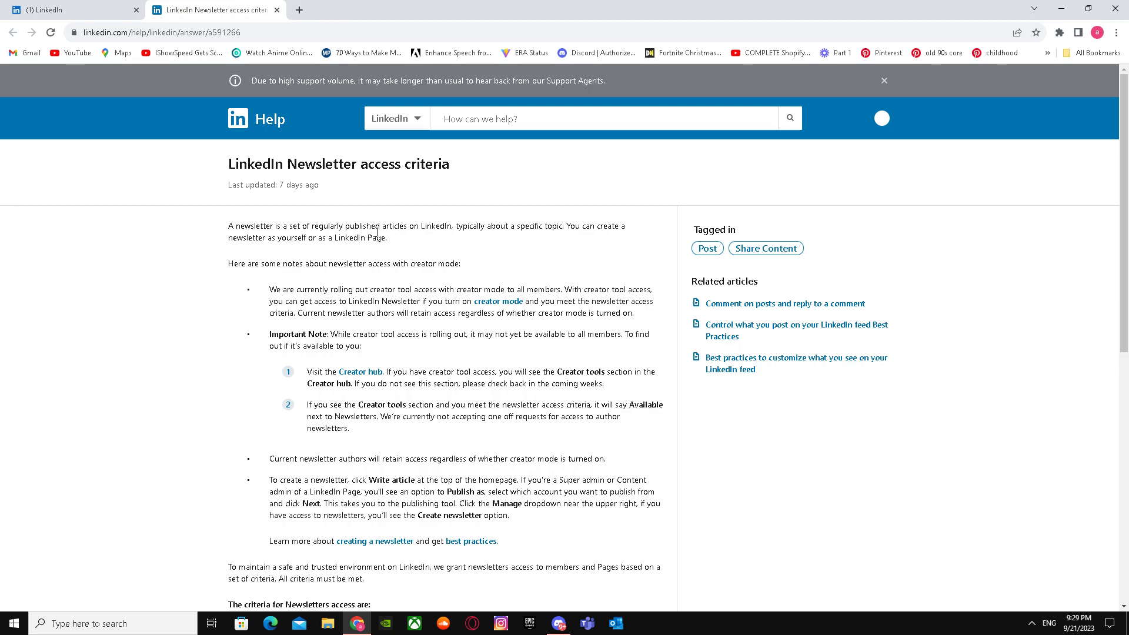
mouse_move(474, 241)
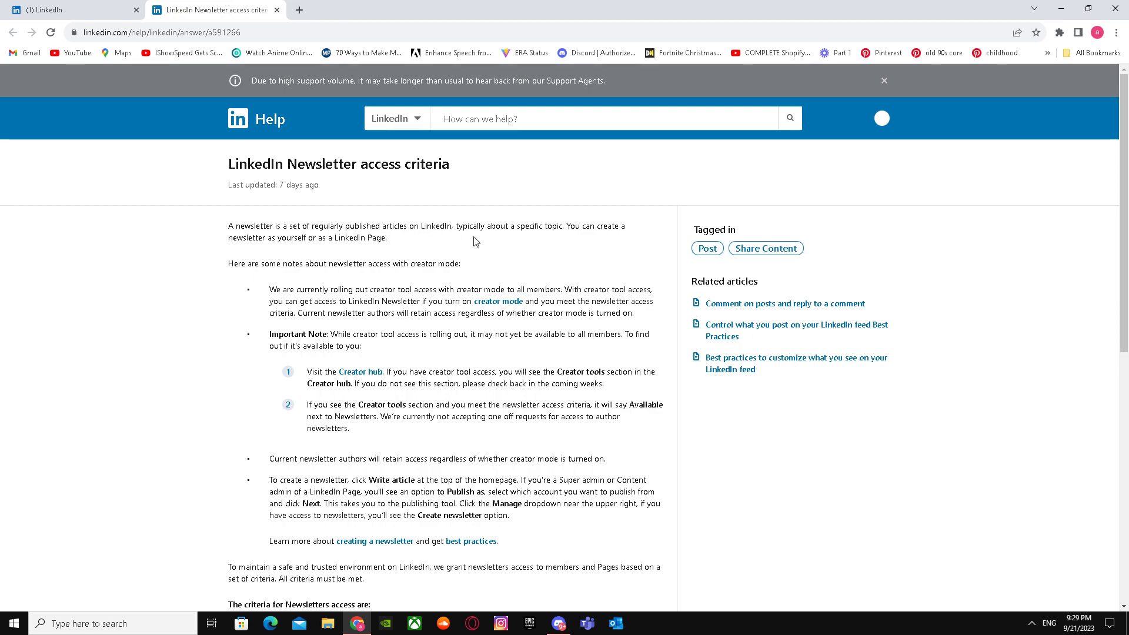
mouse_move(595, 237)
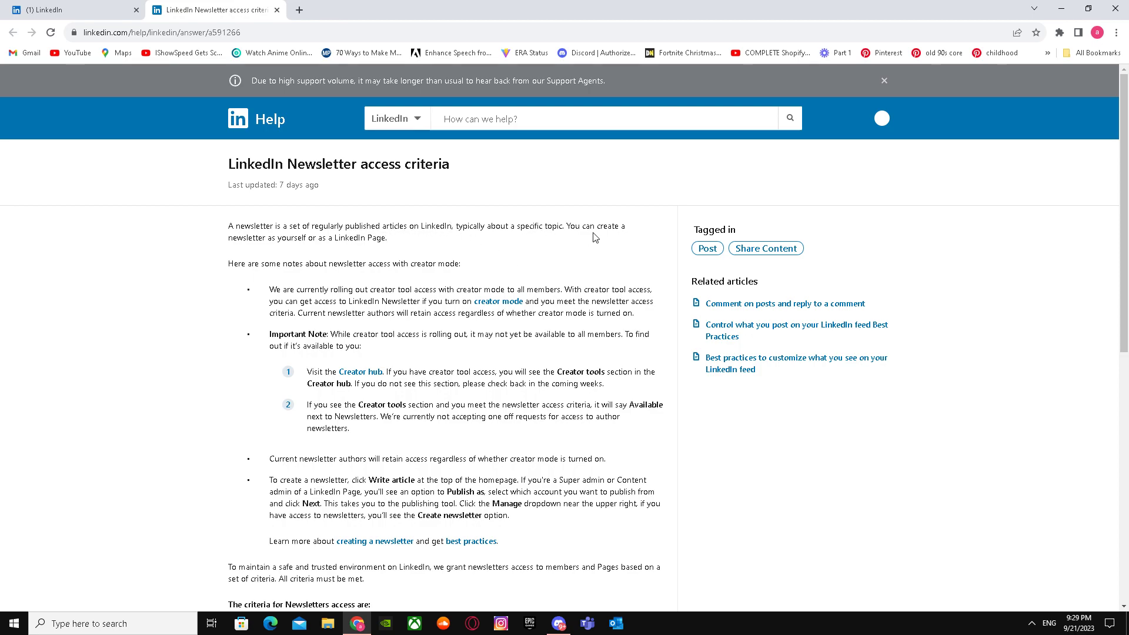
mouse_move(326, 255)
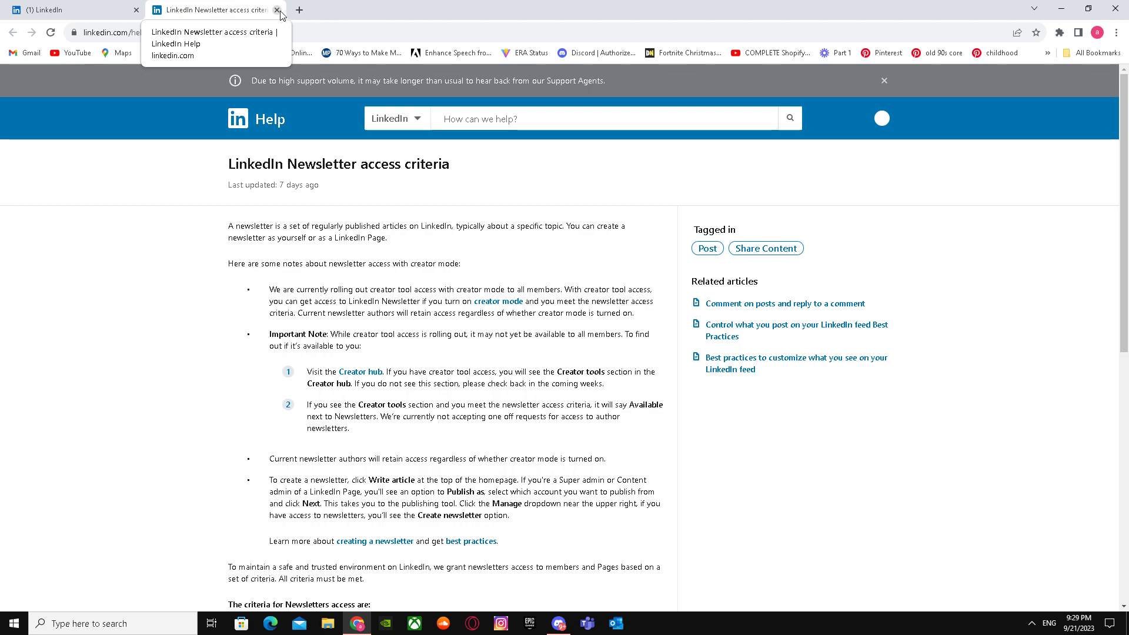
left_click(276, 10)
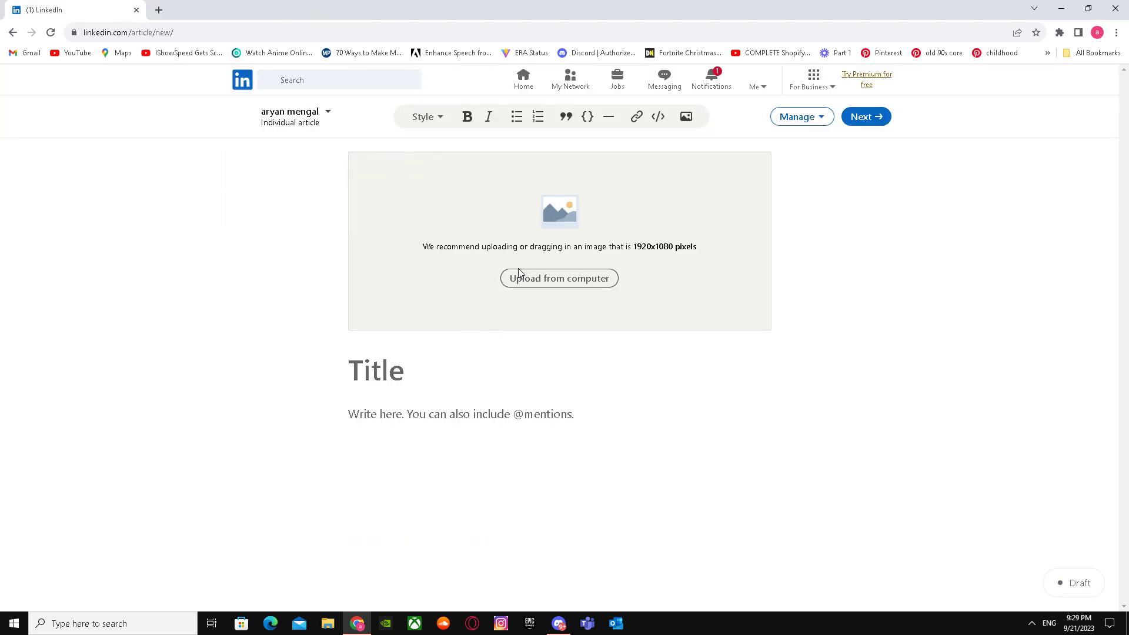
Upload the beige desktop-wallpaper image from Downloads as the article cover
left_click(559, 277)
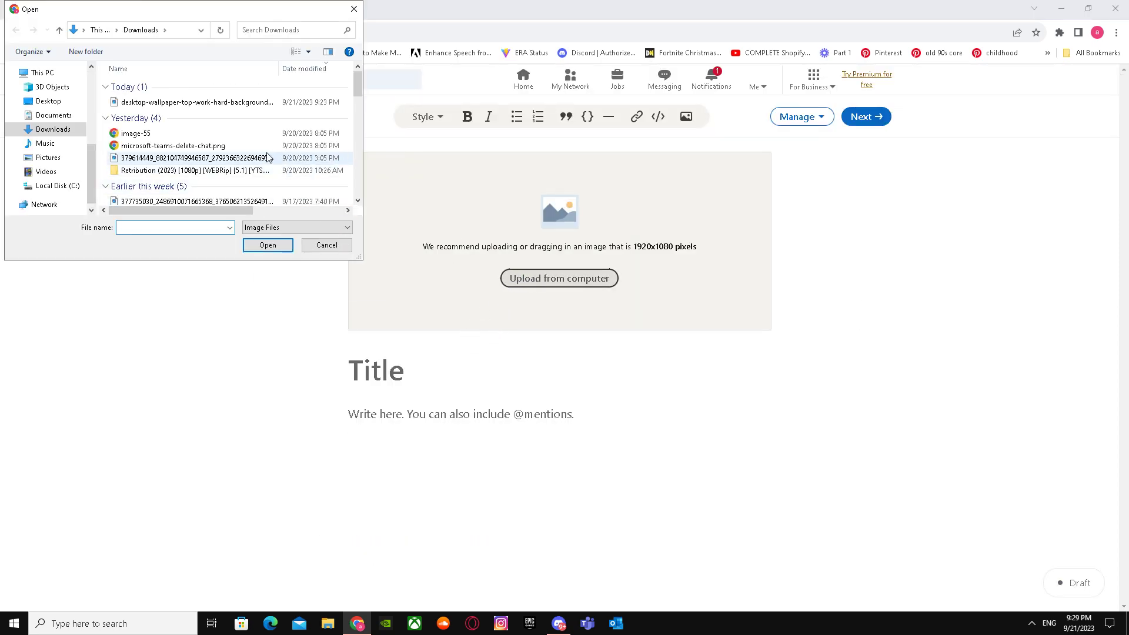
left_click(196, 101)
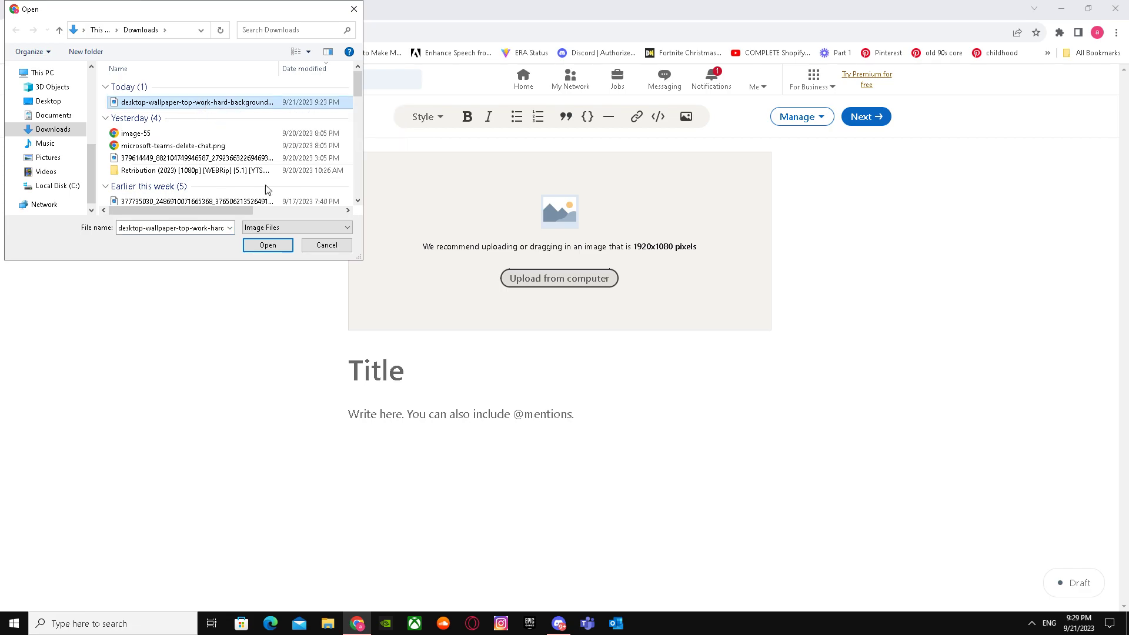
left_click(267, 244)
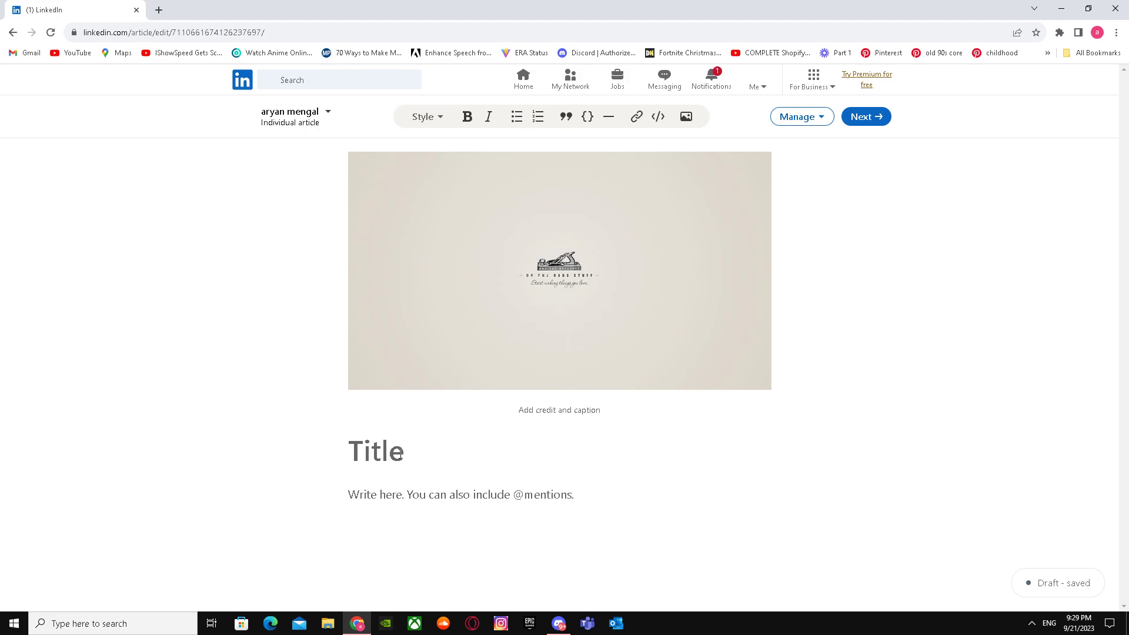
Title the article 'work', fill the body with random letters, and proceed to the publishing dialog
type("work")
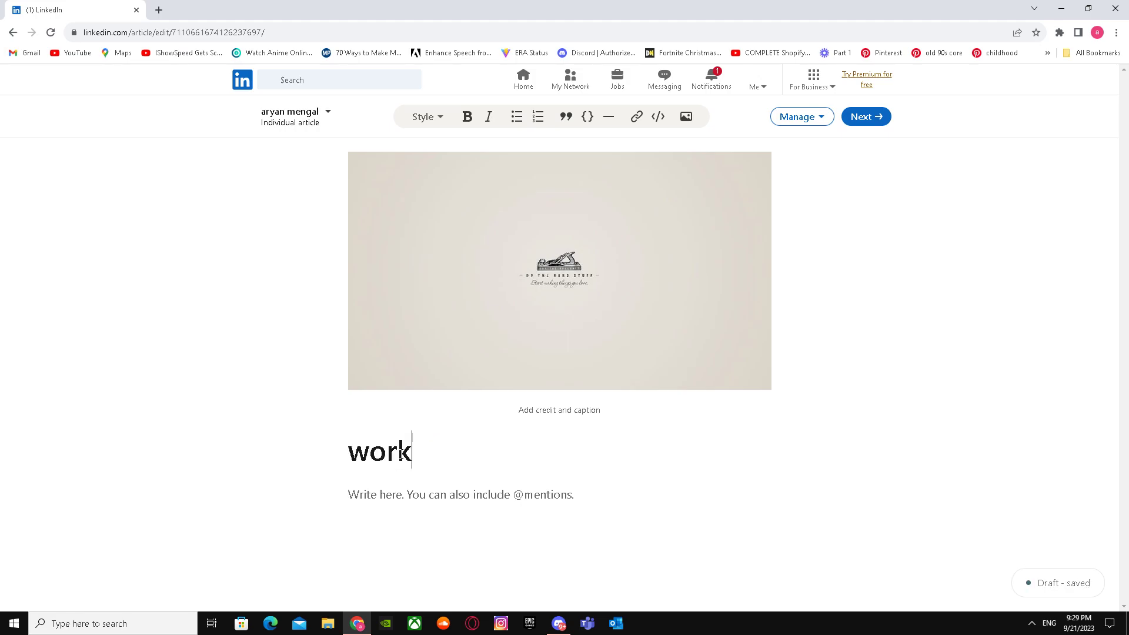
type("f")
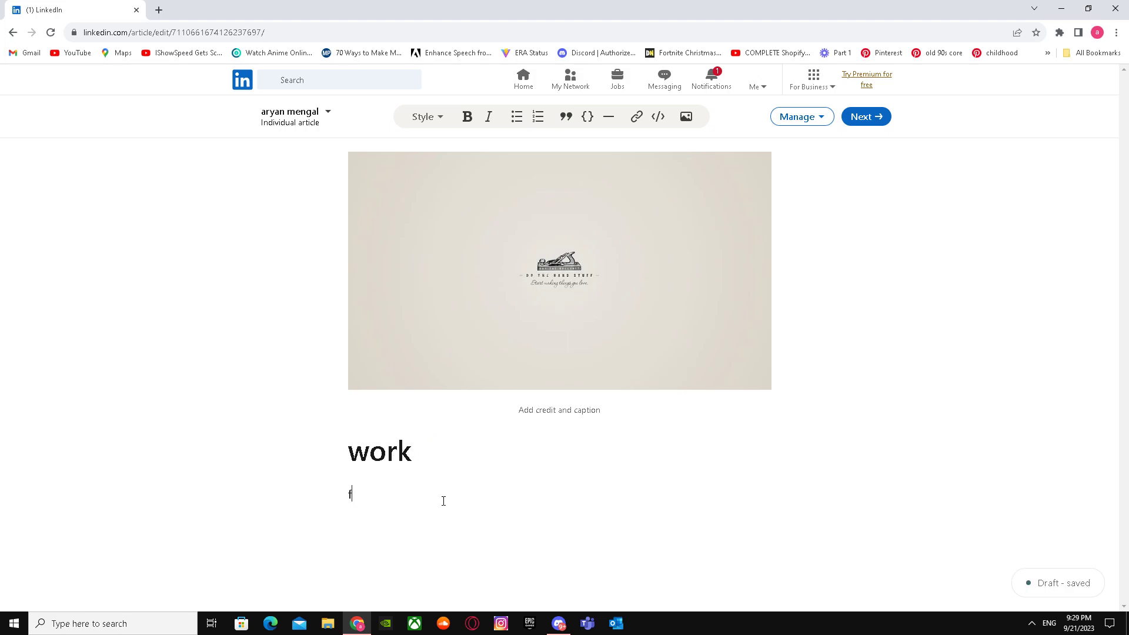
type("dkfghlkaasvhjjjjjjjjjjjjjjjjjjjjjjxzkklllllllltjhe")
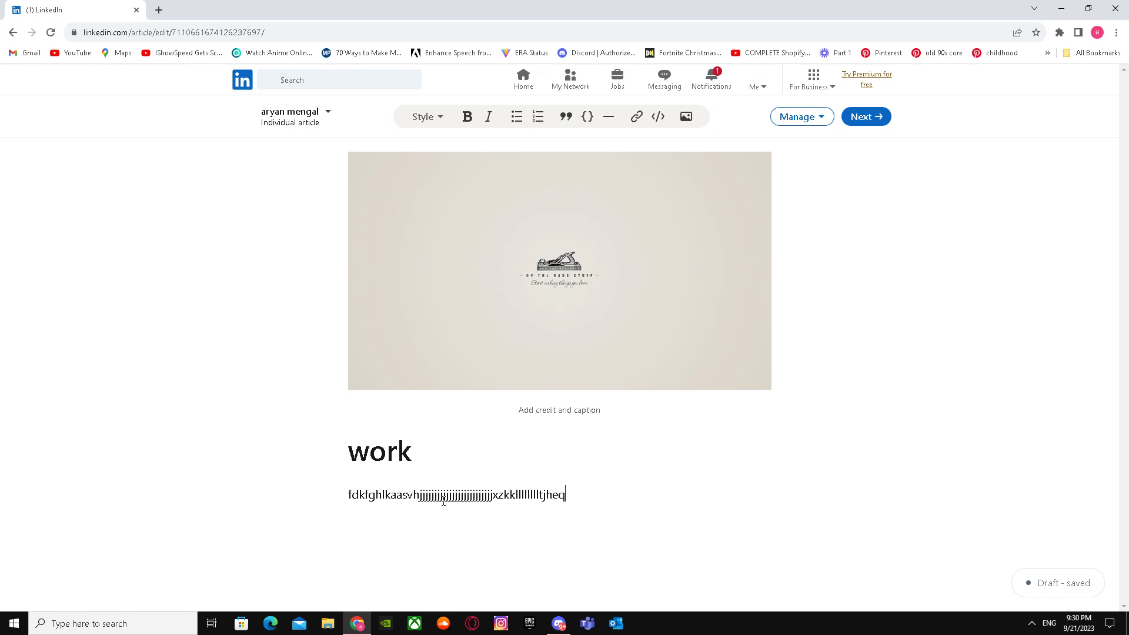
type("qqqqqqqqqqqqqqqqwpoewwwwwwwwqc;ajv")
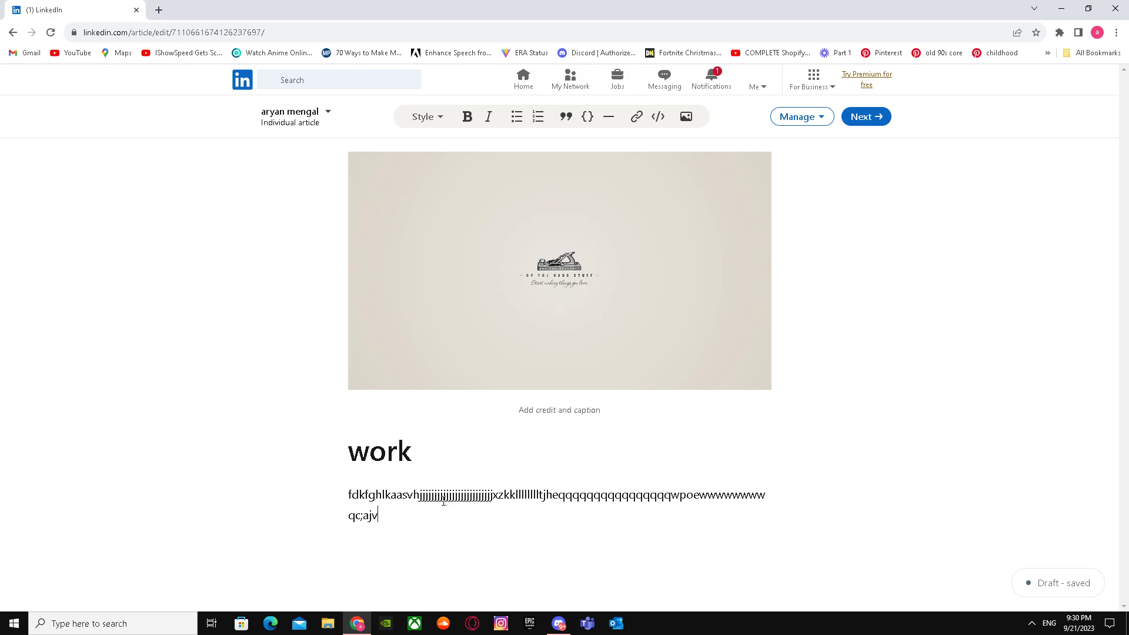
type("cccccasl;")
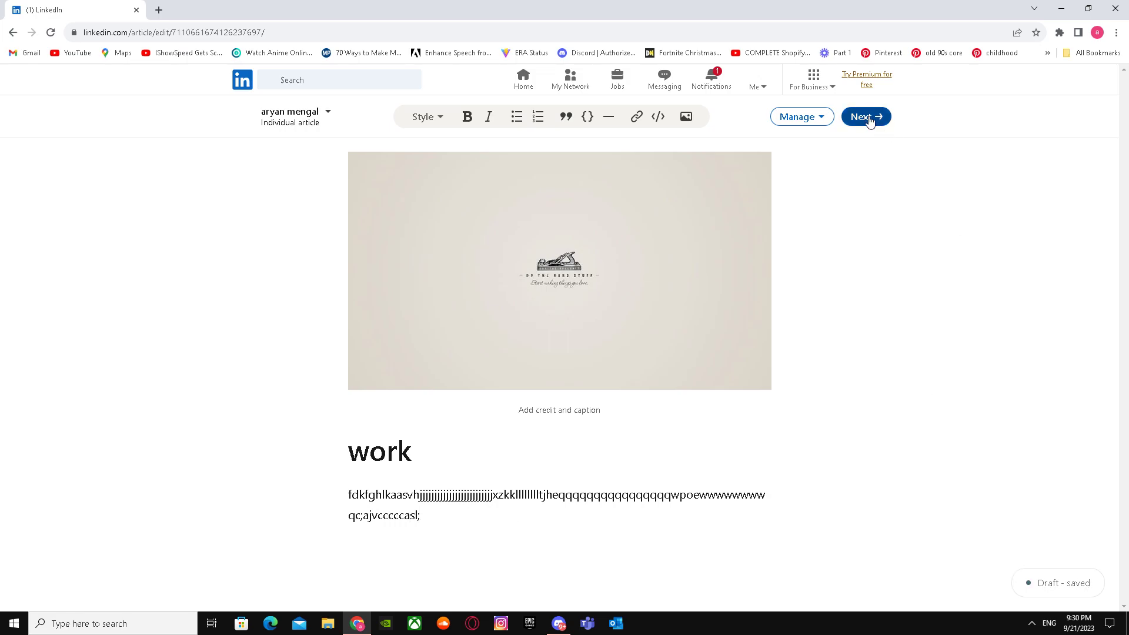
left_click(864, 116)
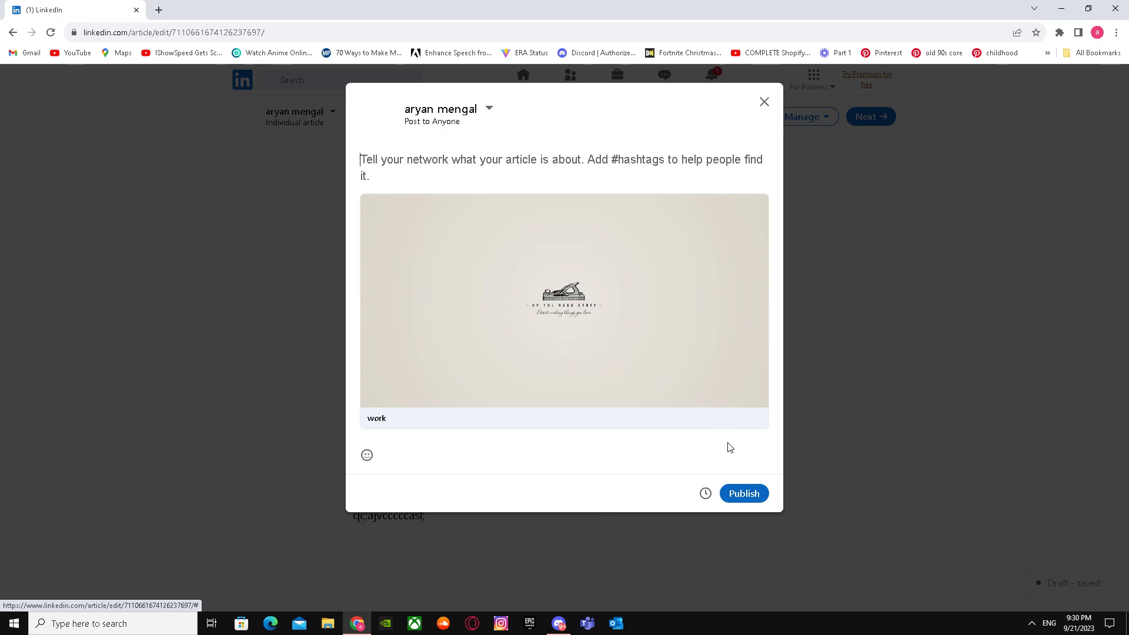
Publish the 'work' article, visible to anyone
left_click(744, 493)
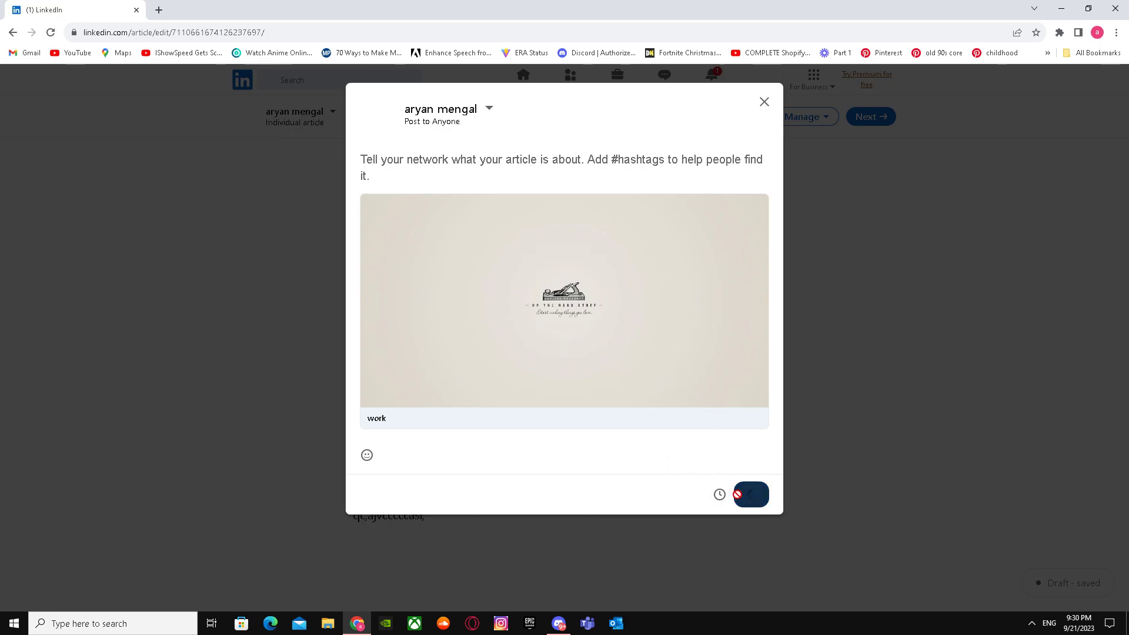
left_click(750, 495)
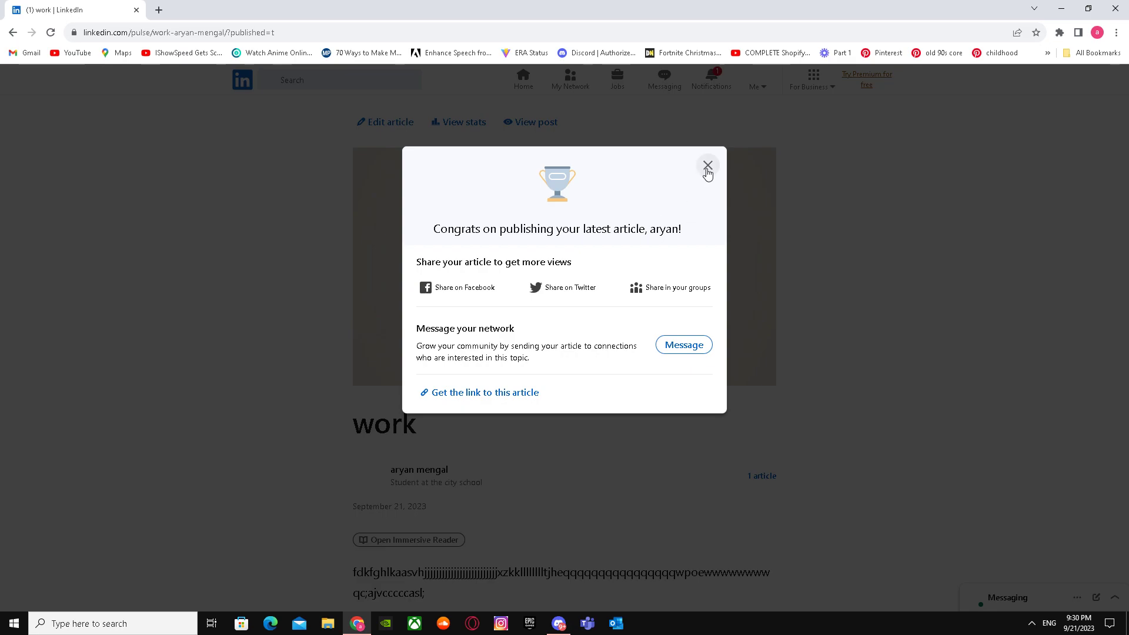
Dismiss the congratulations message to view the published 'work' article
left_click(706, 164)
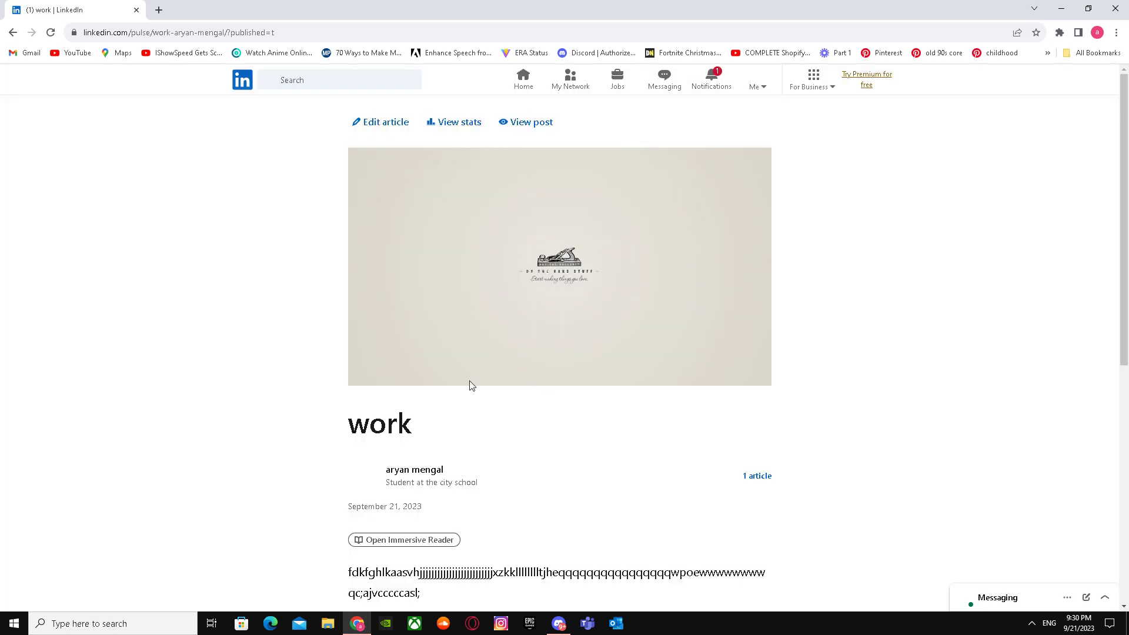
mouse_move(487, 351)
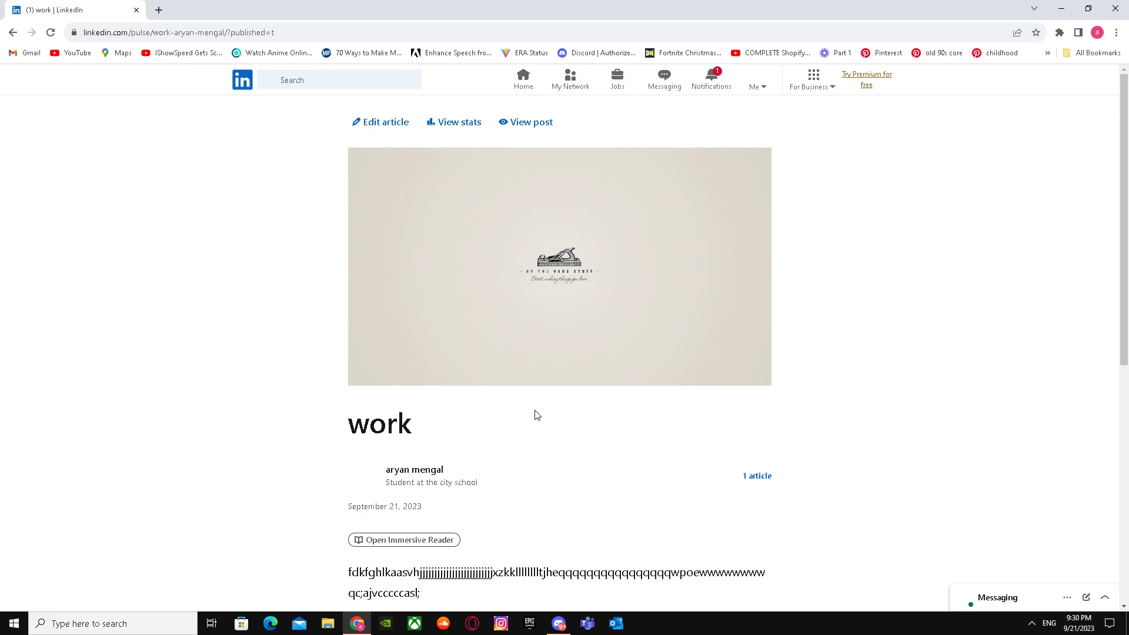
mouse_move(558, 400)
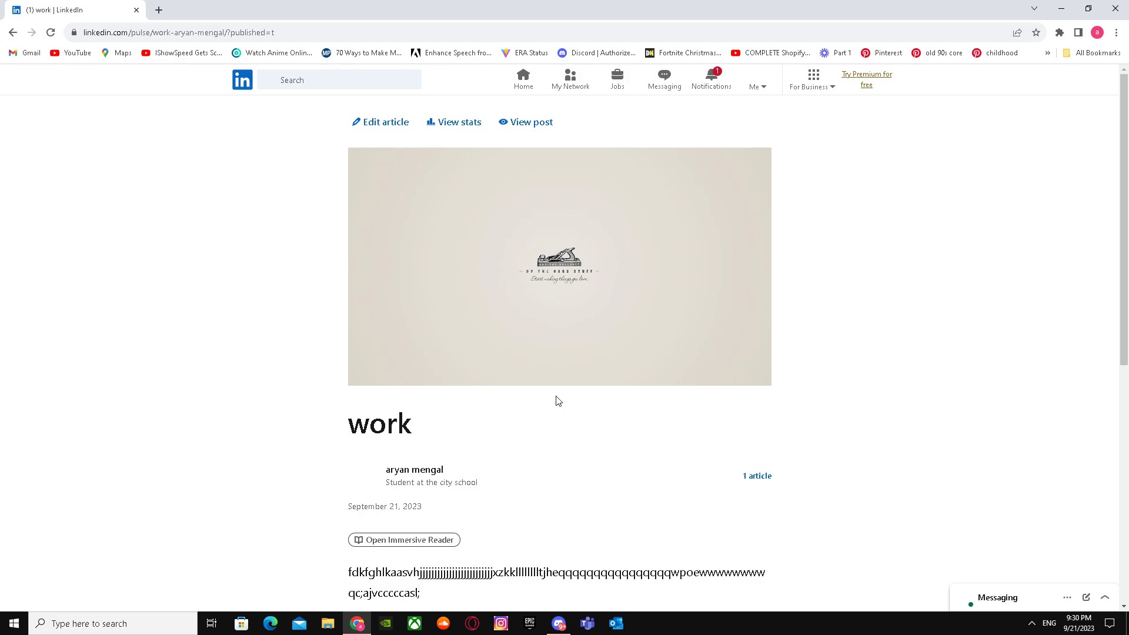